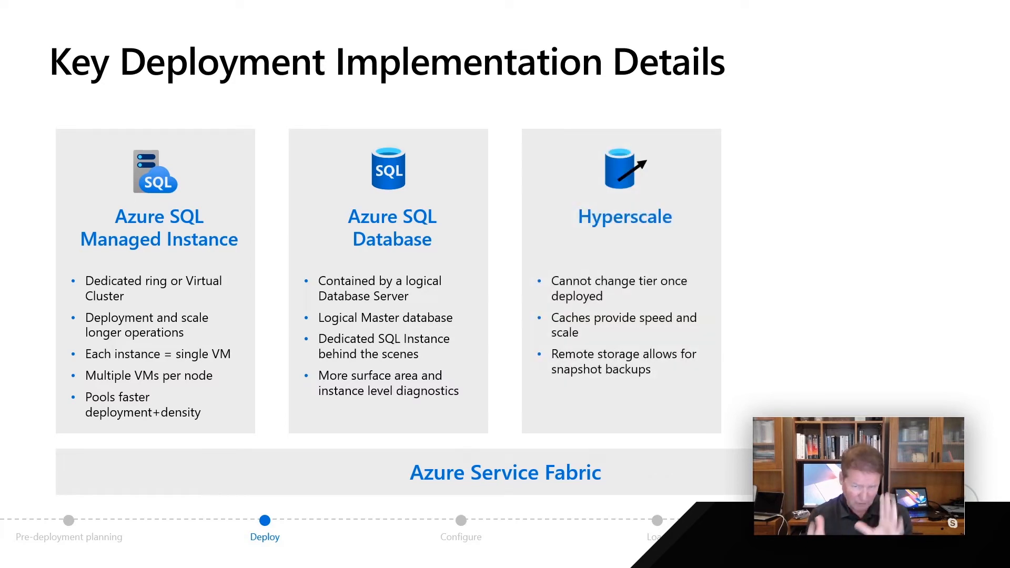
key("Right")
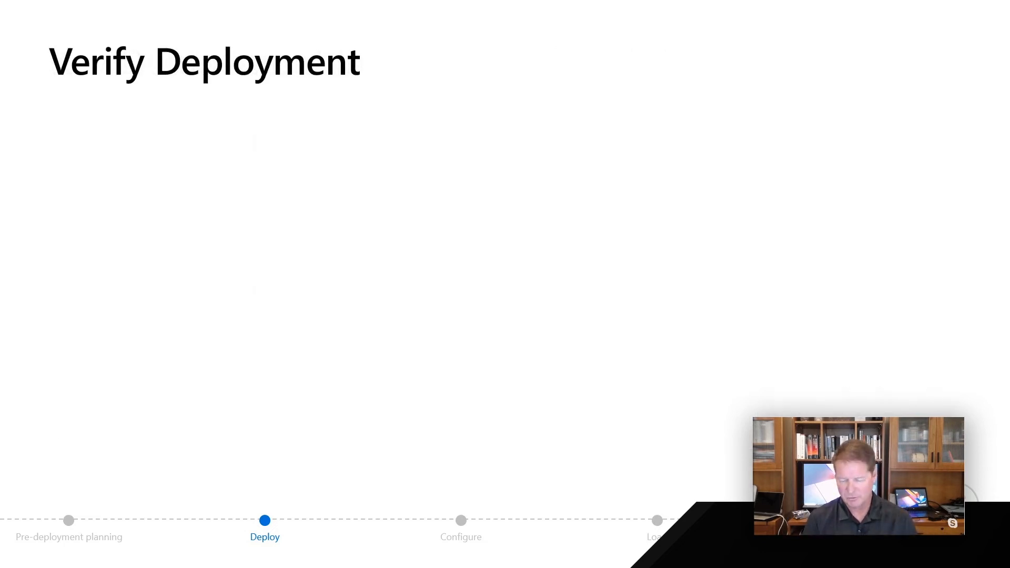